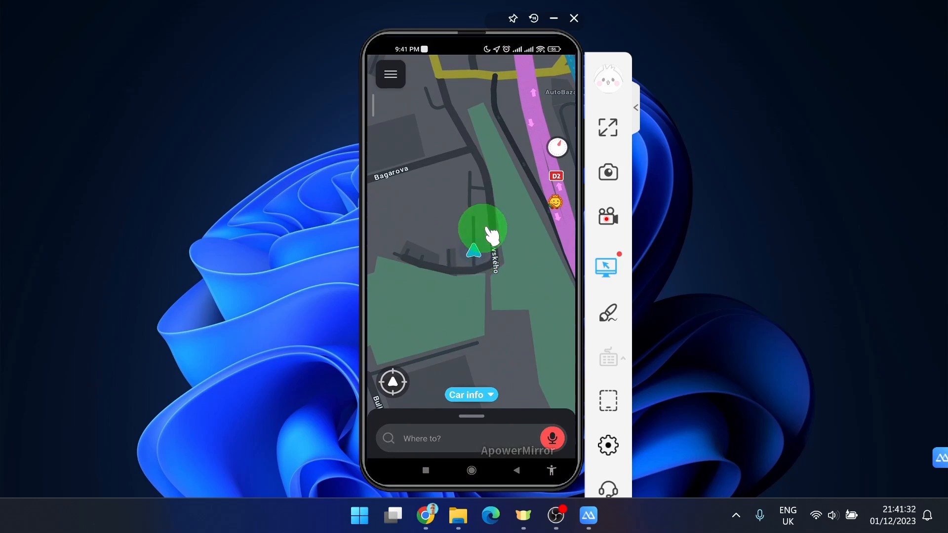
Reach the Map display settings via the main menu and Settings, car icon still Arrow
click(390, 75)
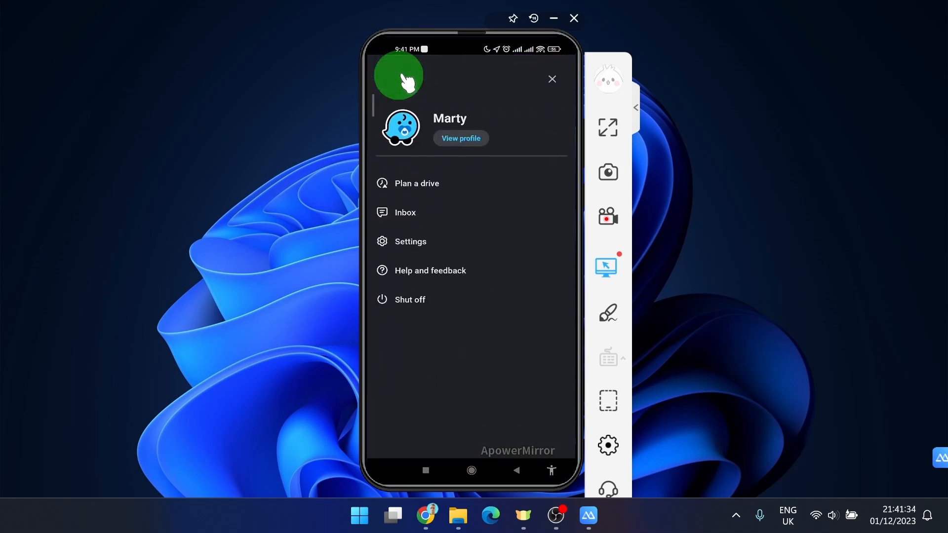
click(417, 241)
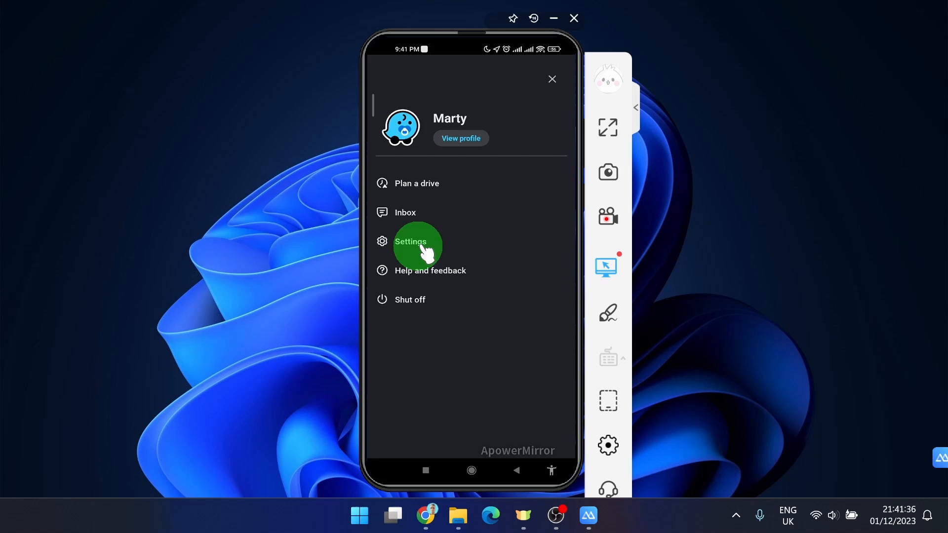
click(411, 240)
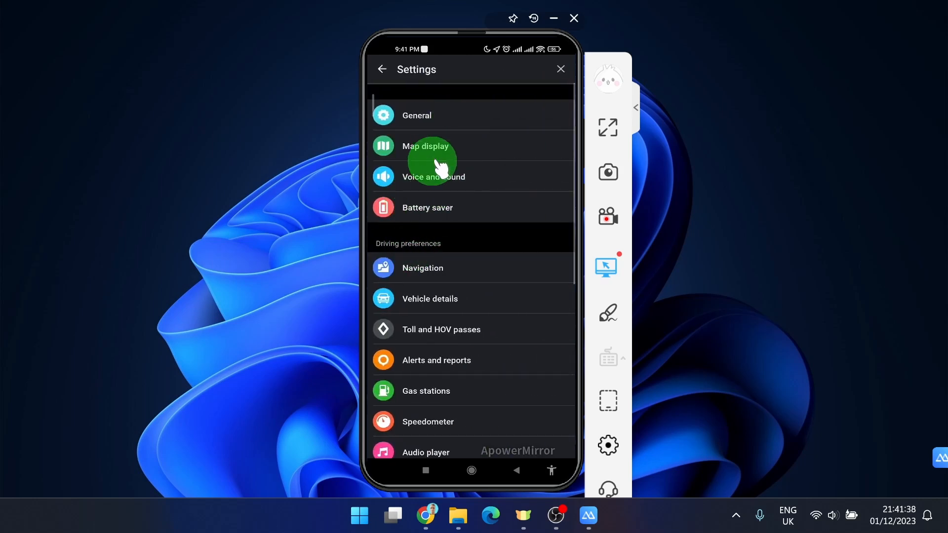
click(433, 146)
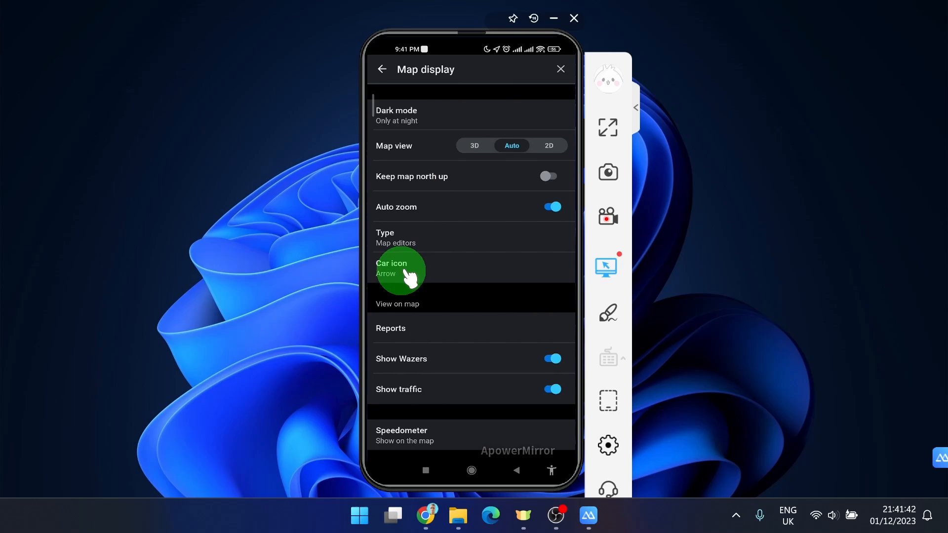
Pick SUV from the car icon list in place of the default Arrow
click(399, 268)
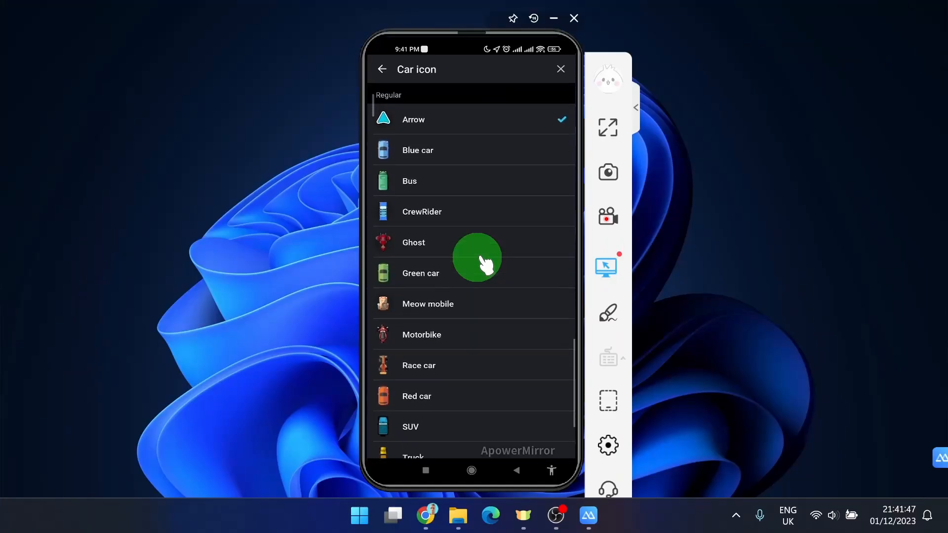
scroll(down, 3)
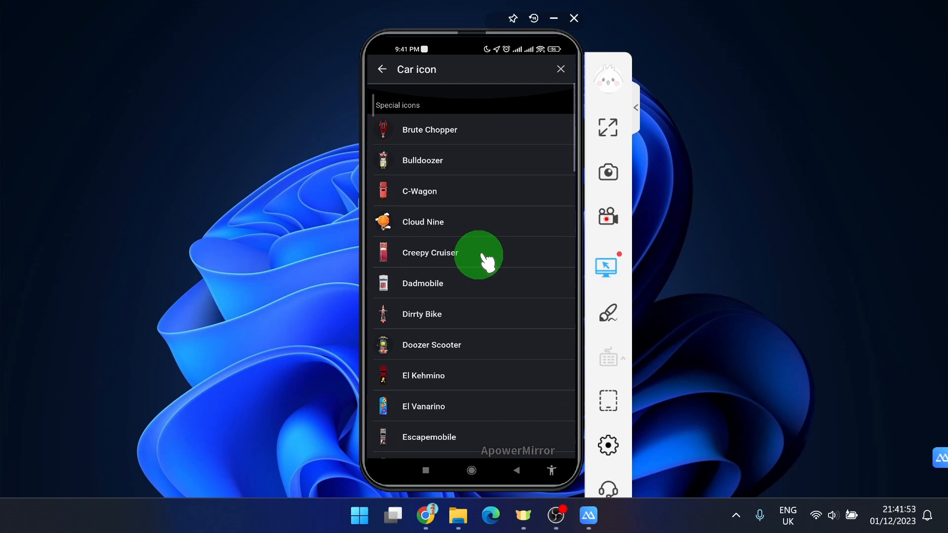
scroll(down, 3)
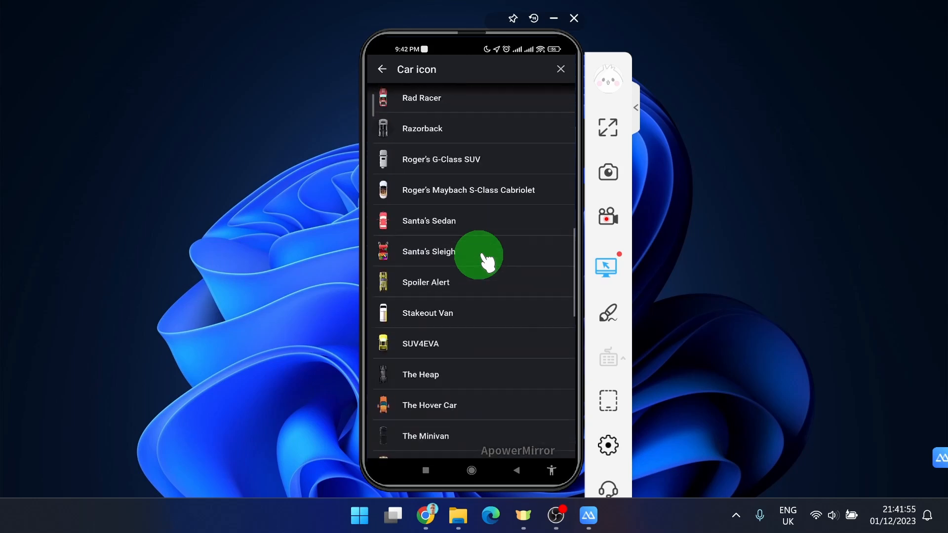
scroll(down, 3)
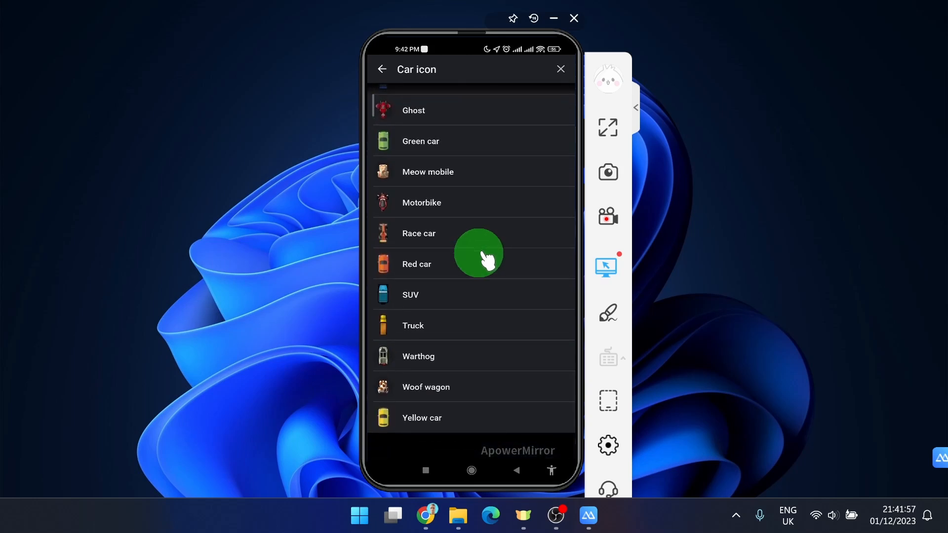
click(410, 294)
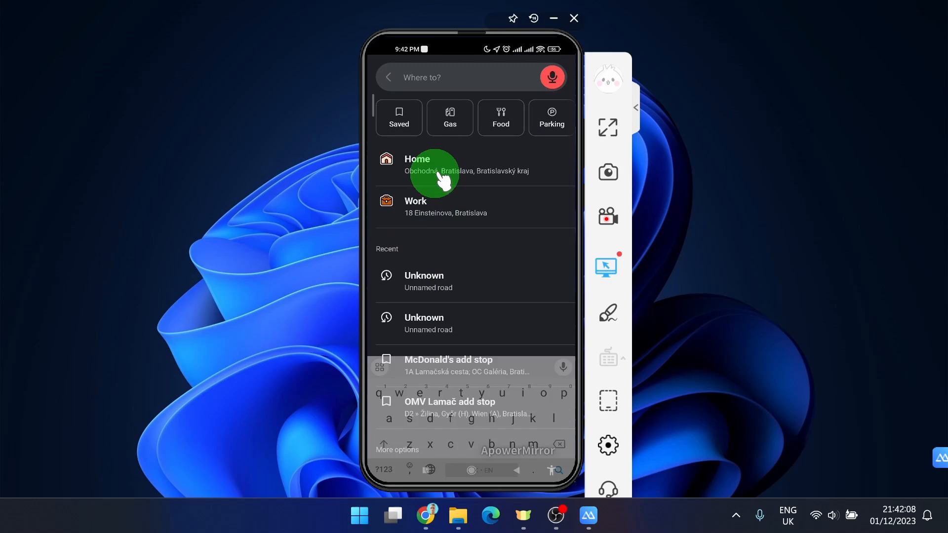
Dismiss the 'Where to?' search screen to return to the map
click(434, 170)
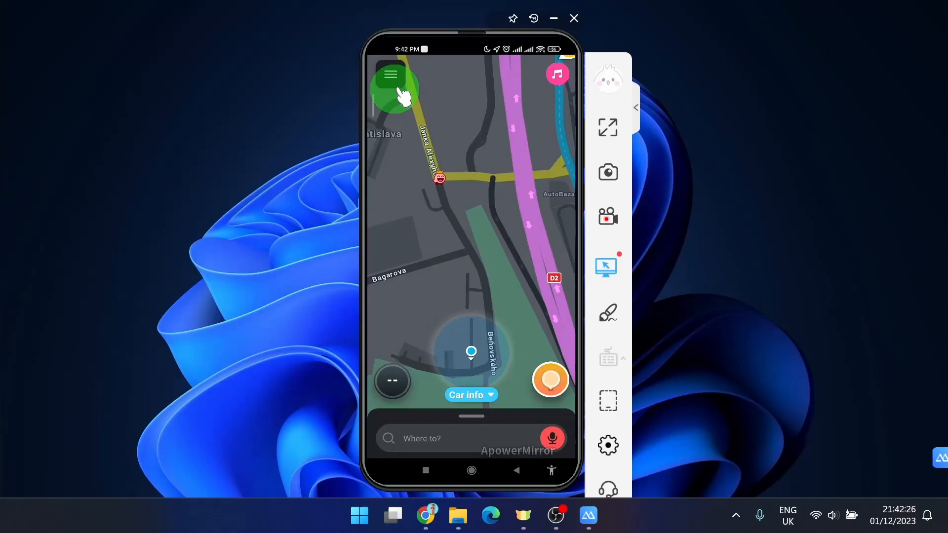
Return through Settings and Map display to the car icon list showing SUV checked
click(391, 75)
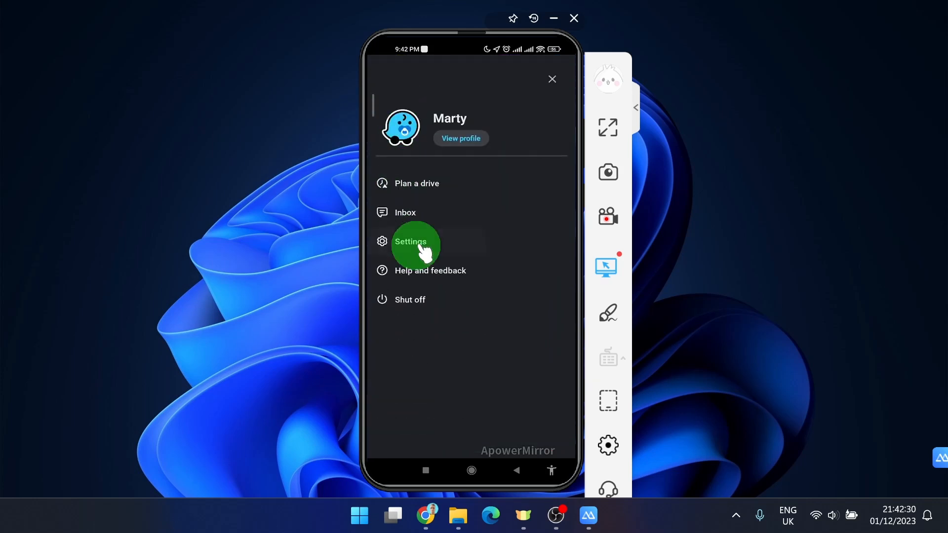
click(411, 240)
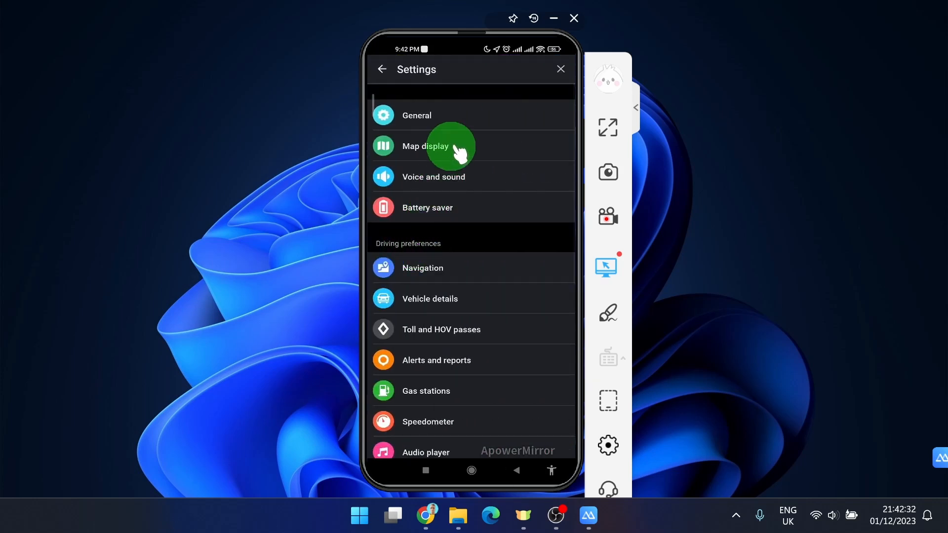
click(425, 146)
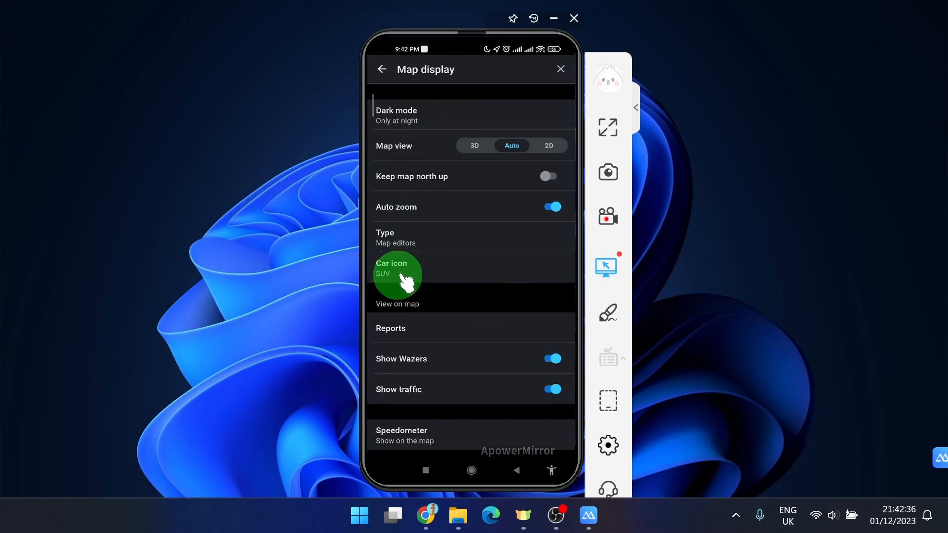
click(396, 274)
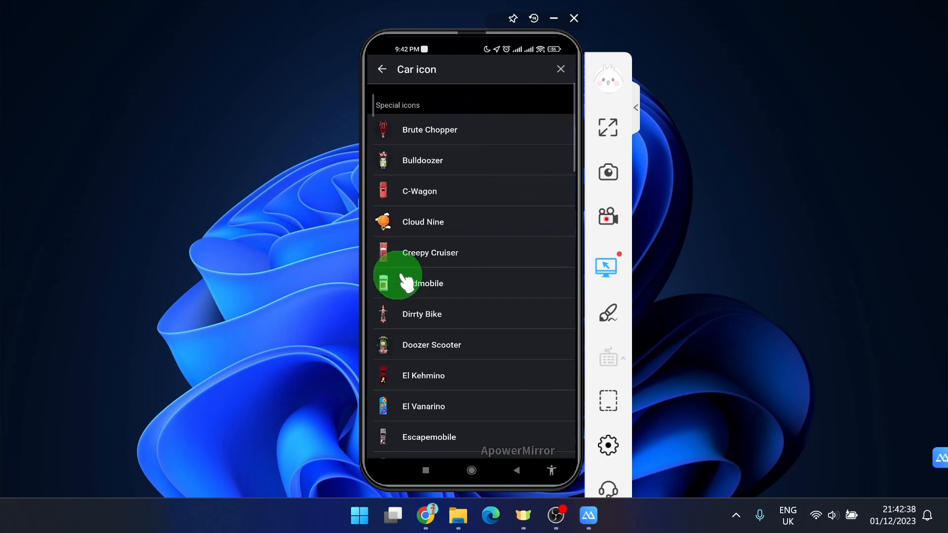
scroll(down, 3)
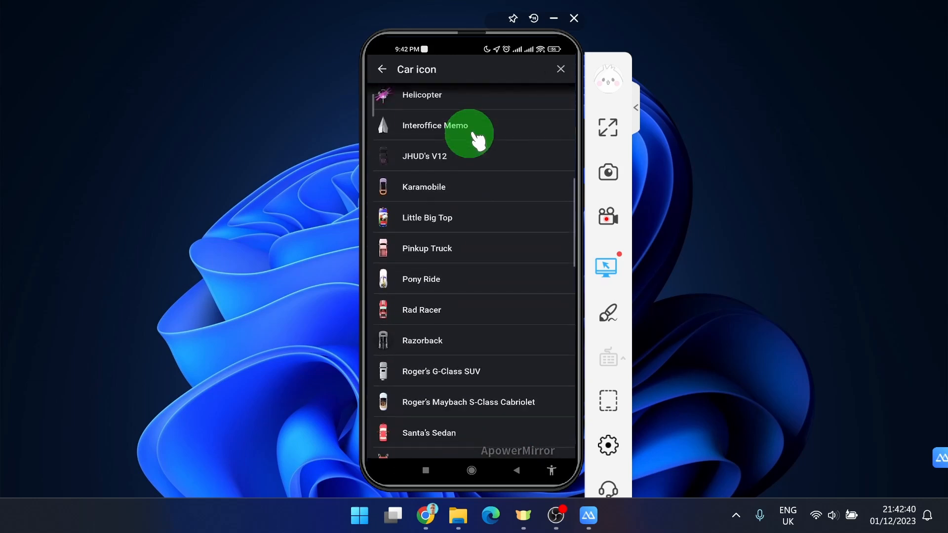
scroll(down, 3)
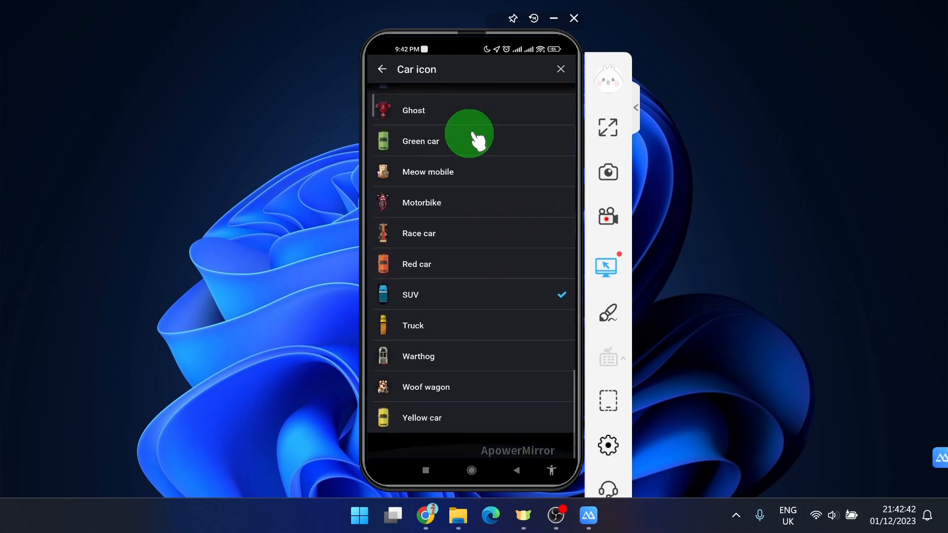